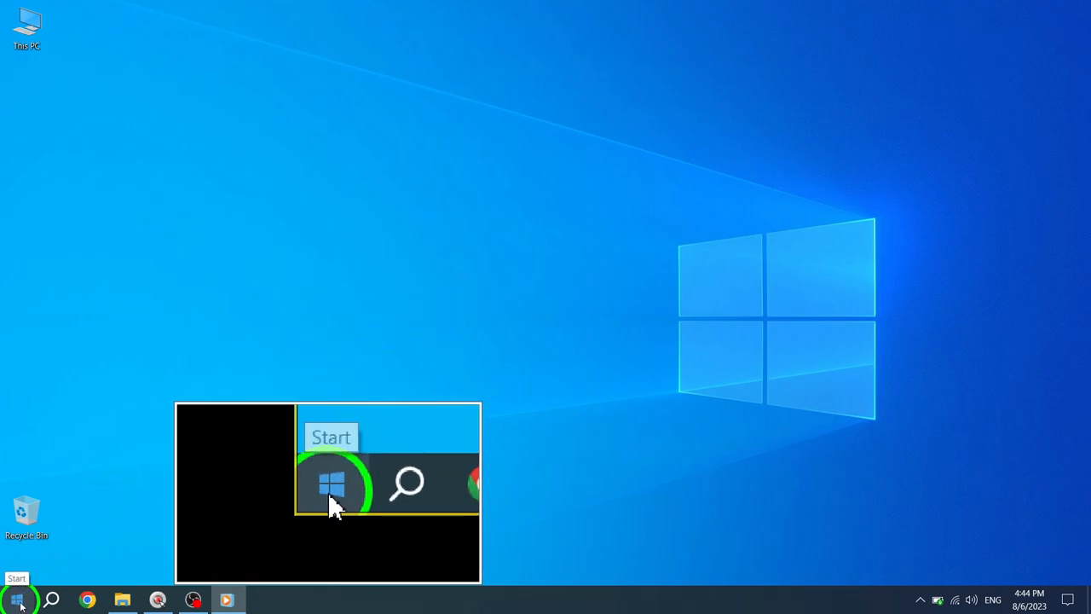
- Reach System > Sound from the Start menu and scroll to the advanced sound options
click(15, 600)
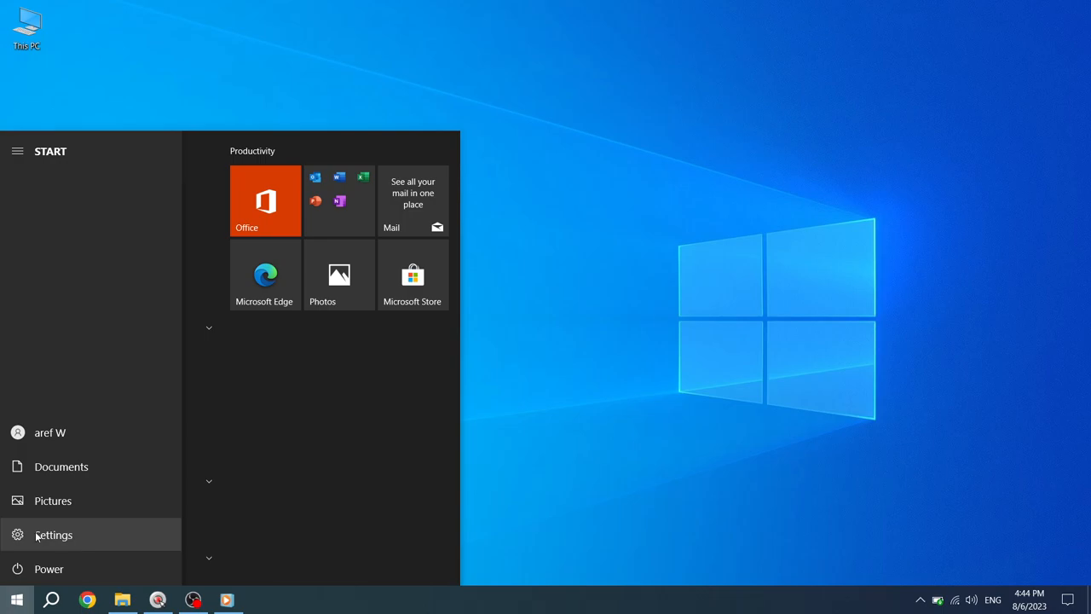
click(52, 535)
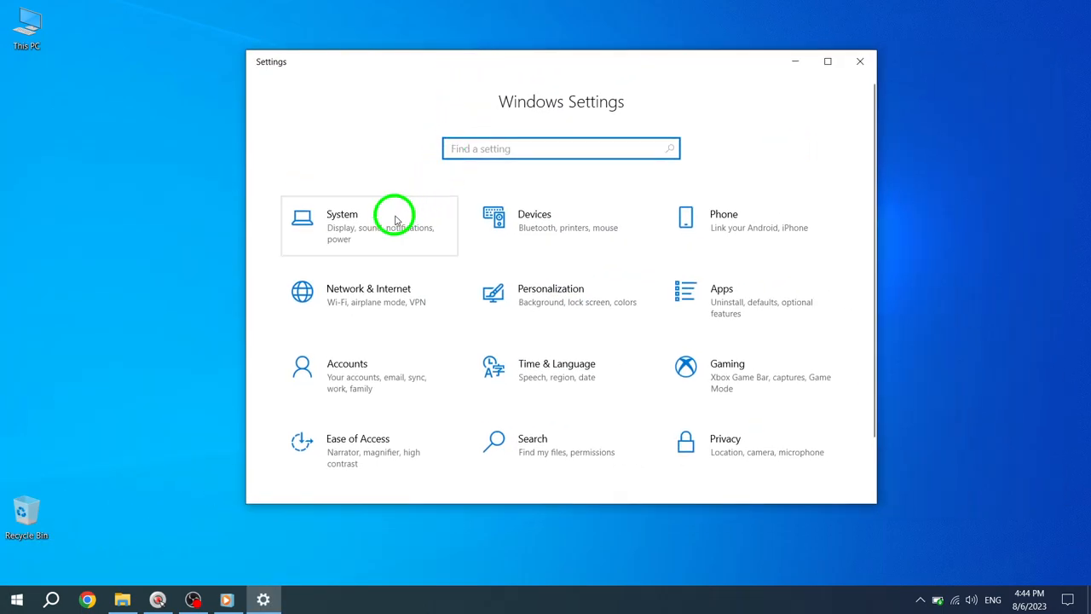
click(368, 225)
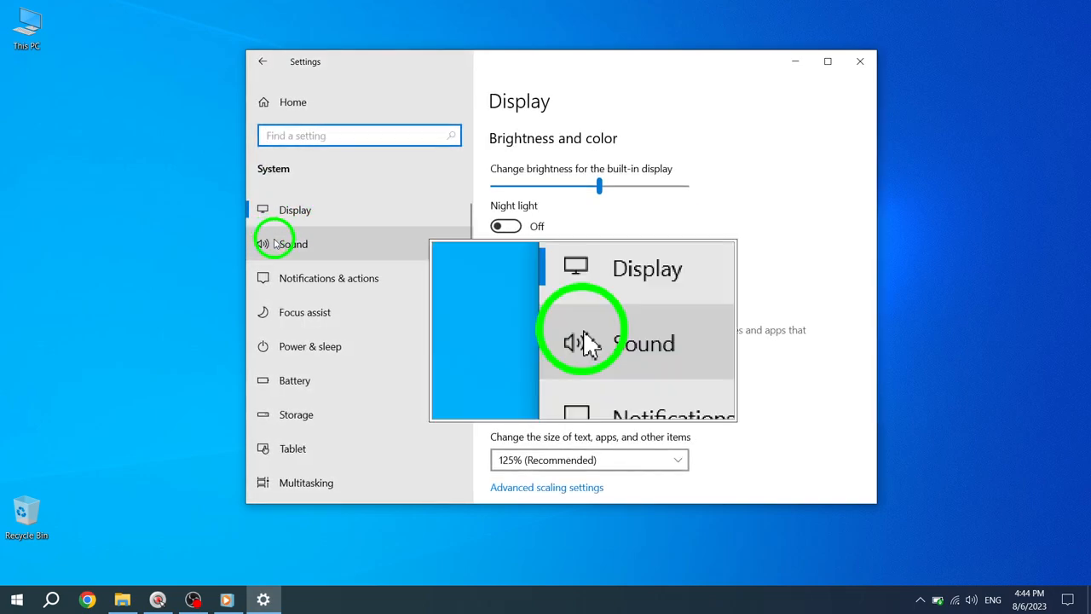
click(293, 244)
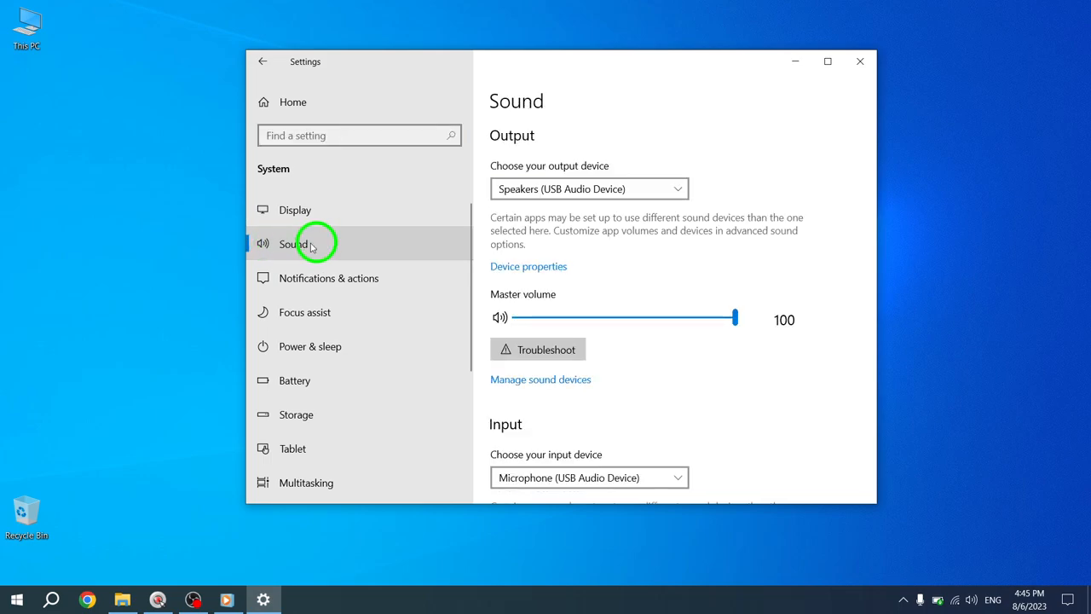
scroll(down, 3)
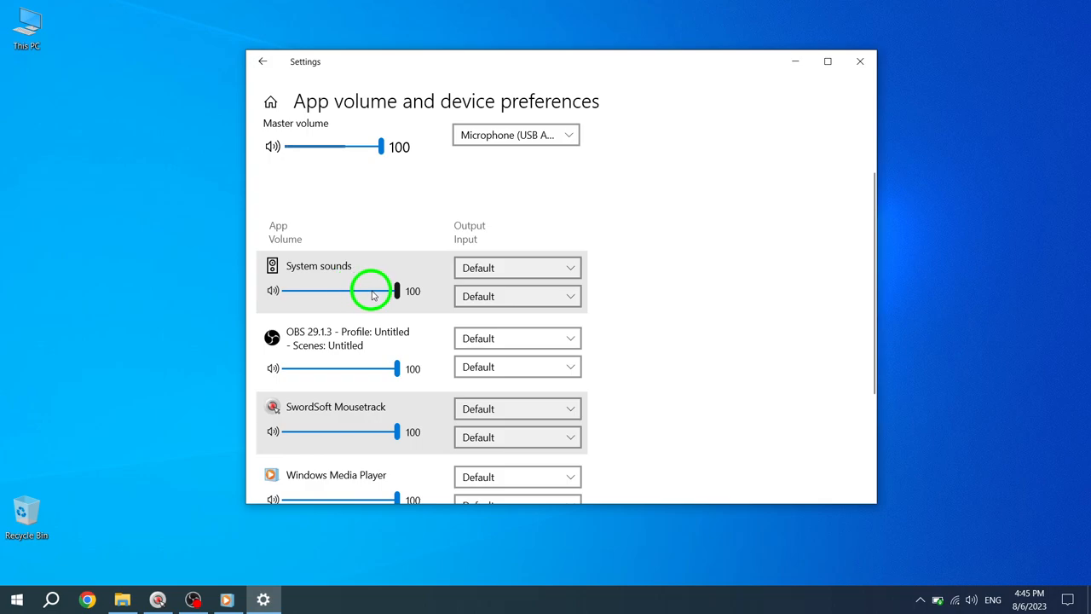
- Drag the System sounds slider down to about 53, then restore it to 100
drag(395, 289, 358, 290)
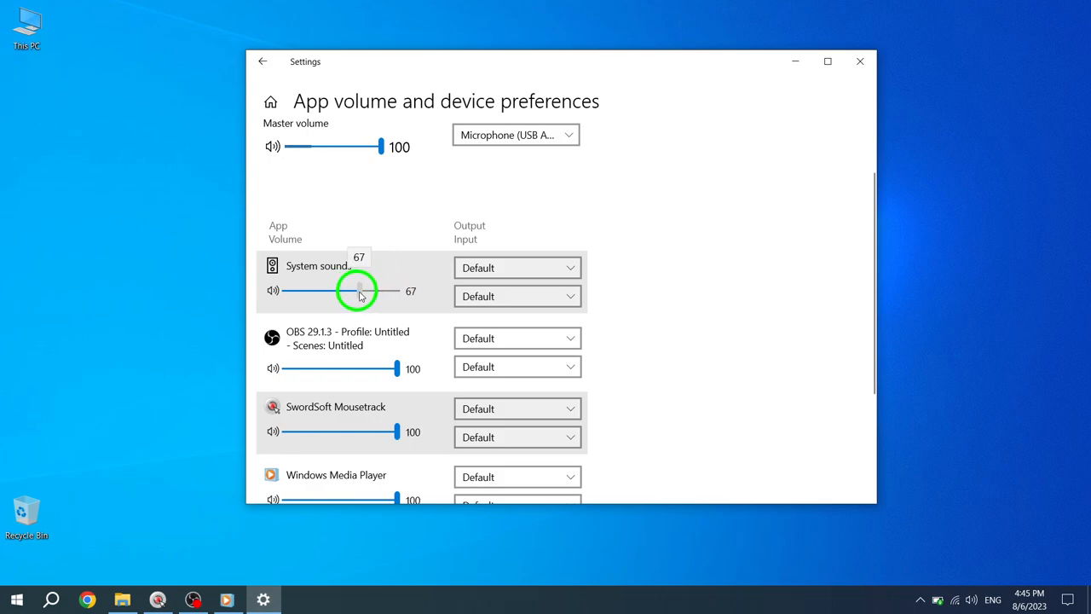
drag(358, 290, 344, 290)
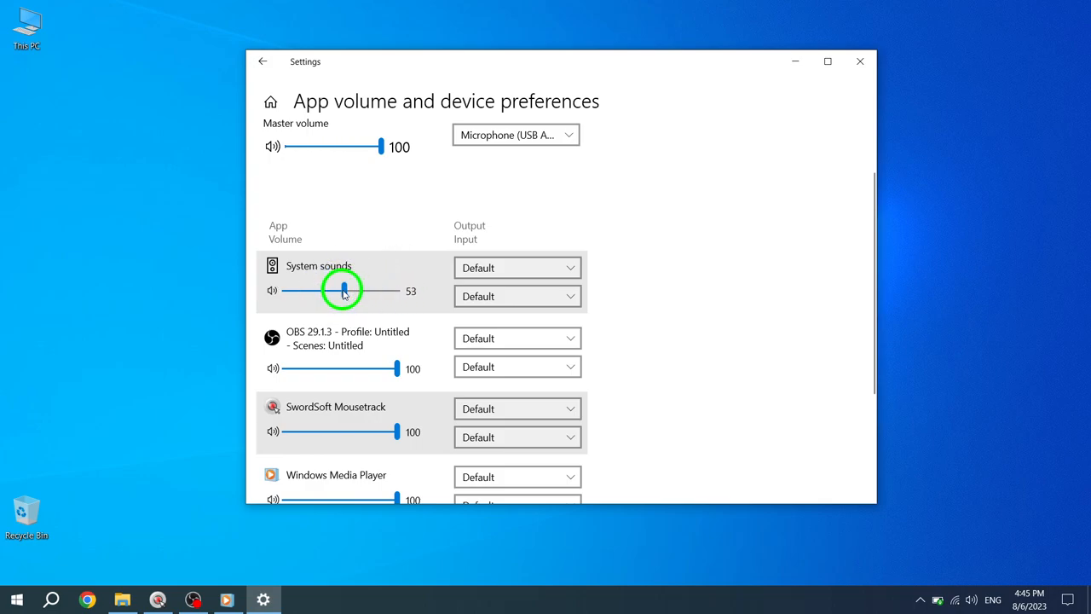
drag(344, 290, 395, 290)
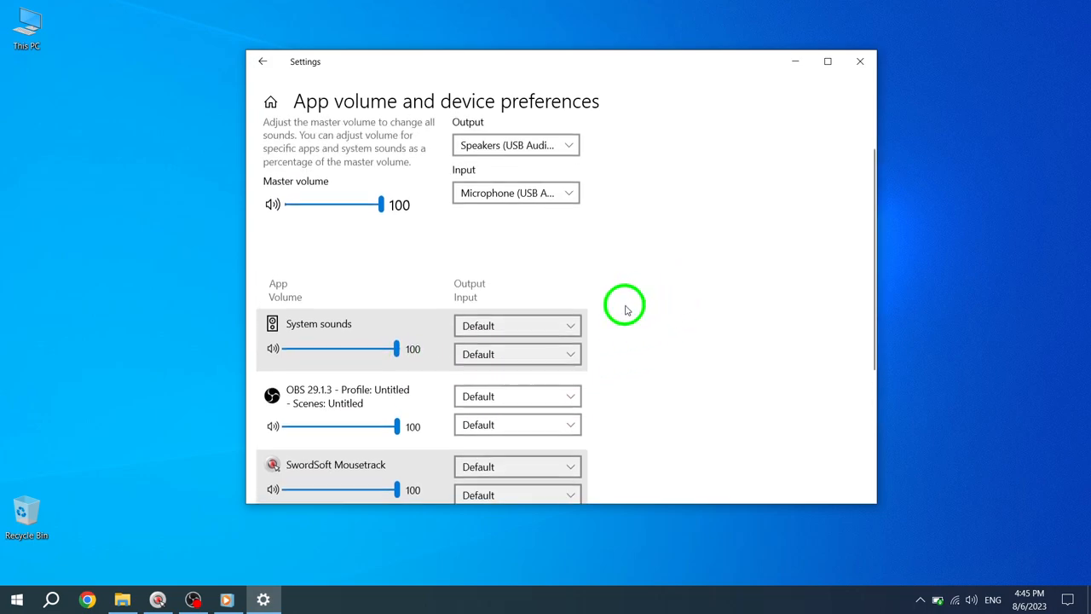
scroll(down, 3)
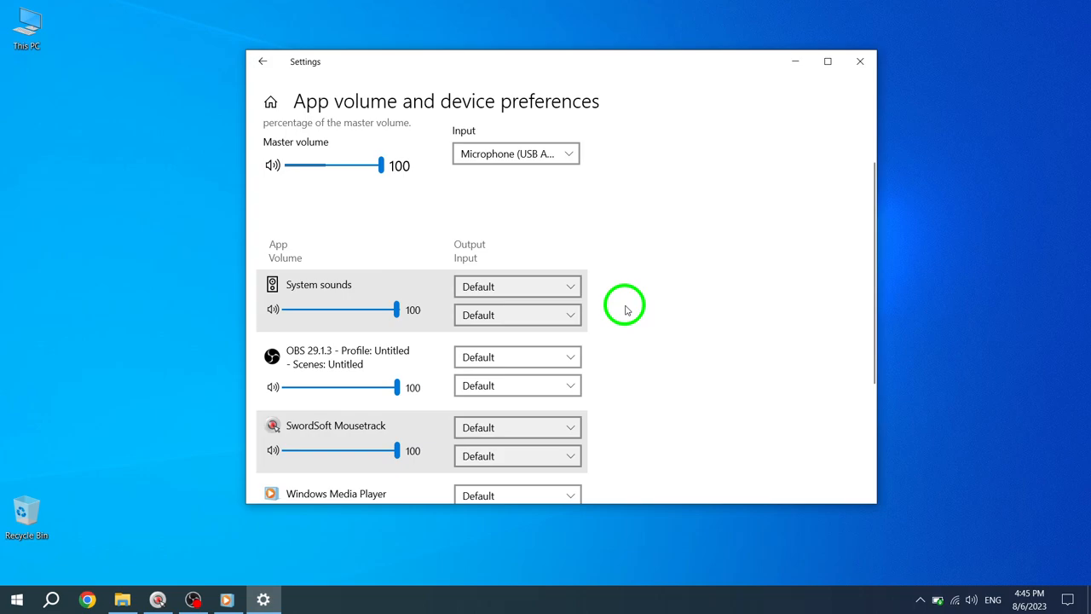
scroll(down, 3)
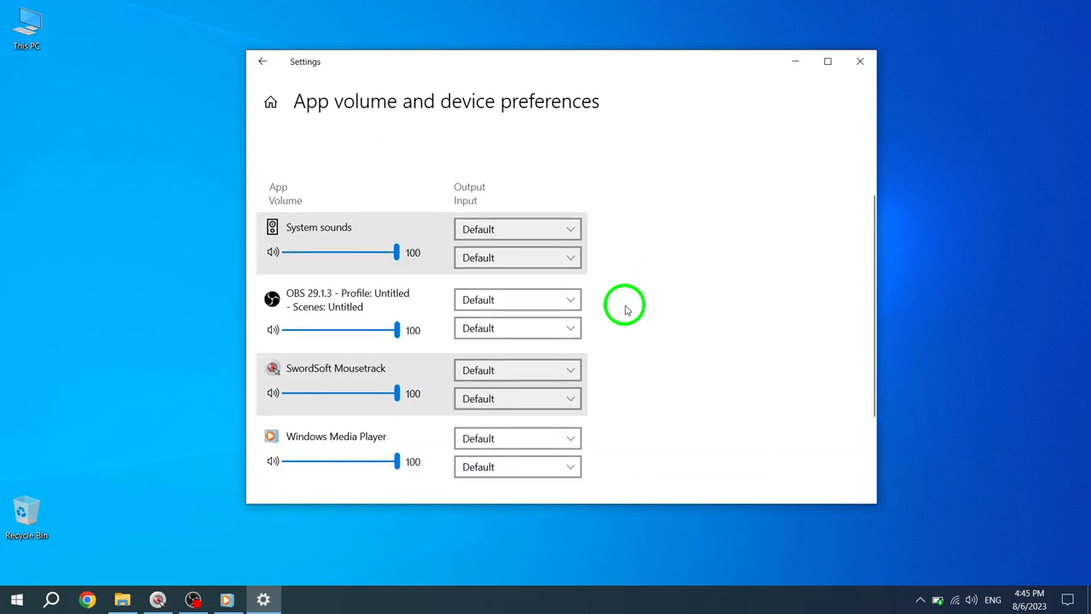